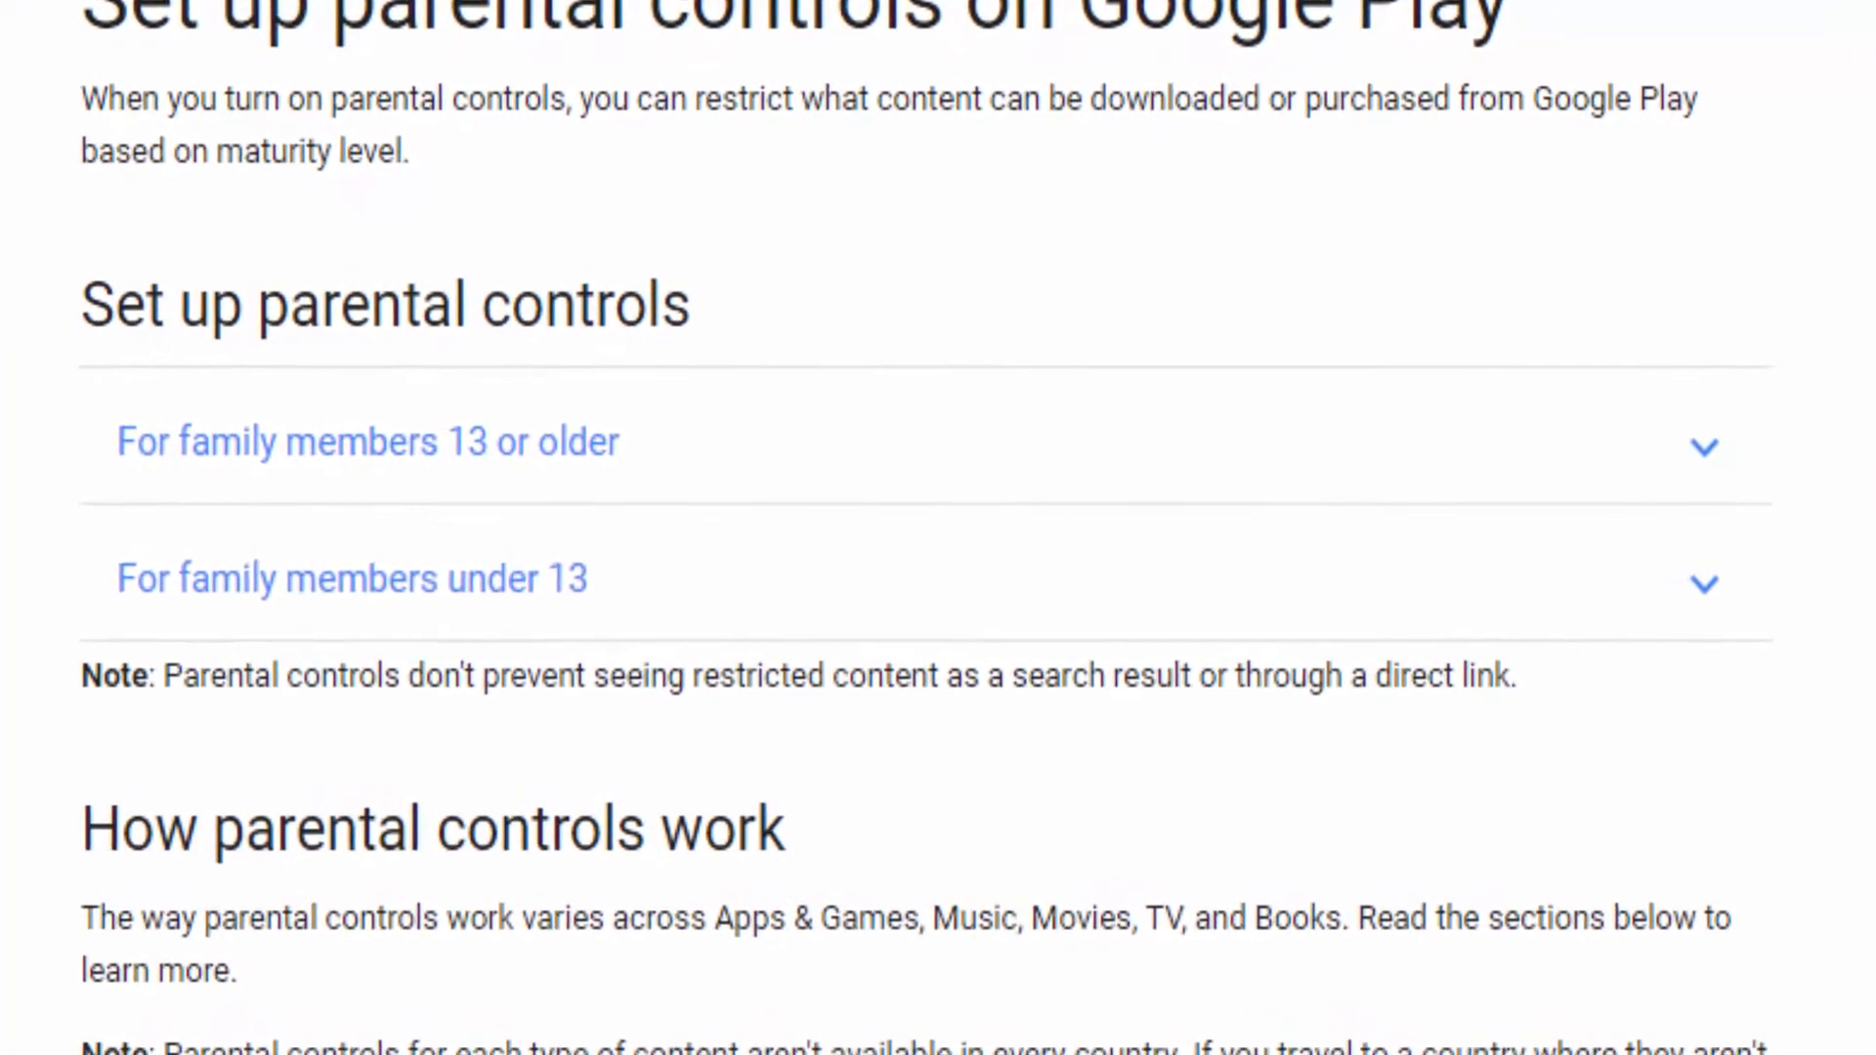
{"action": "scroll", "scroll_direction": "down", "scroll_amount": 3}
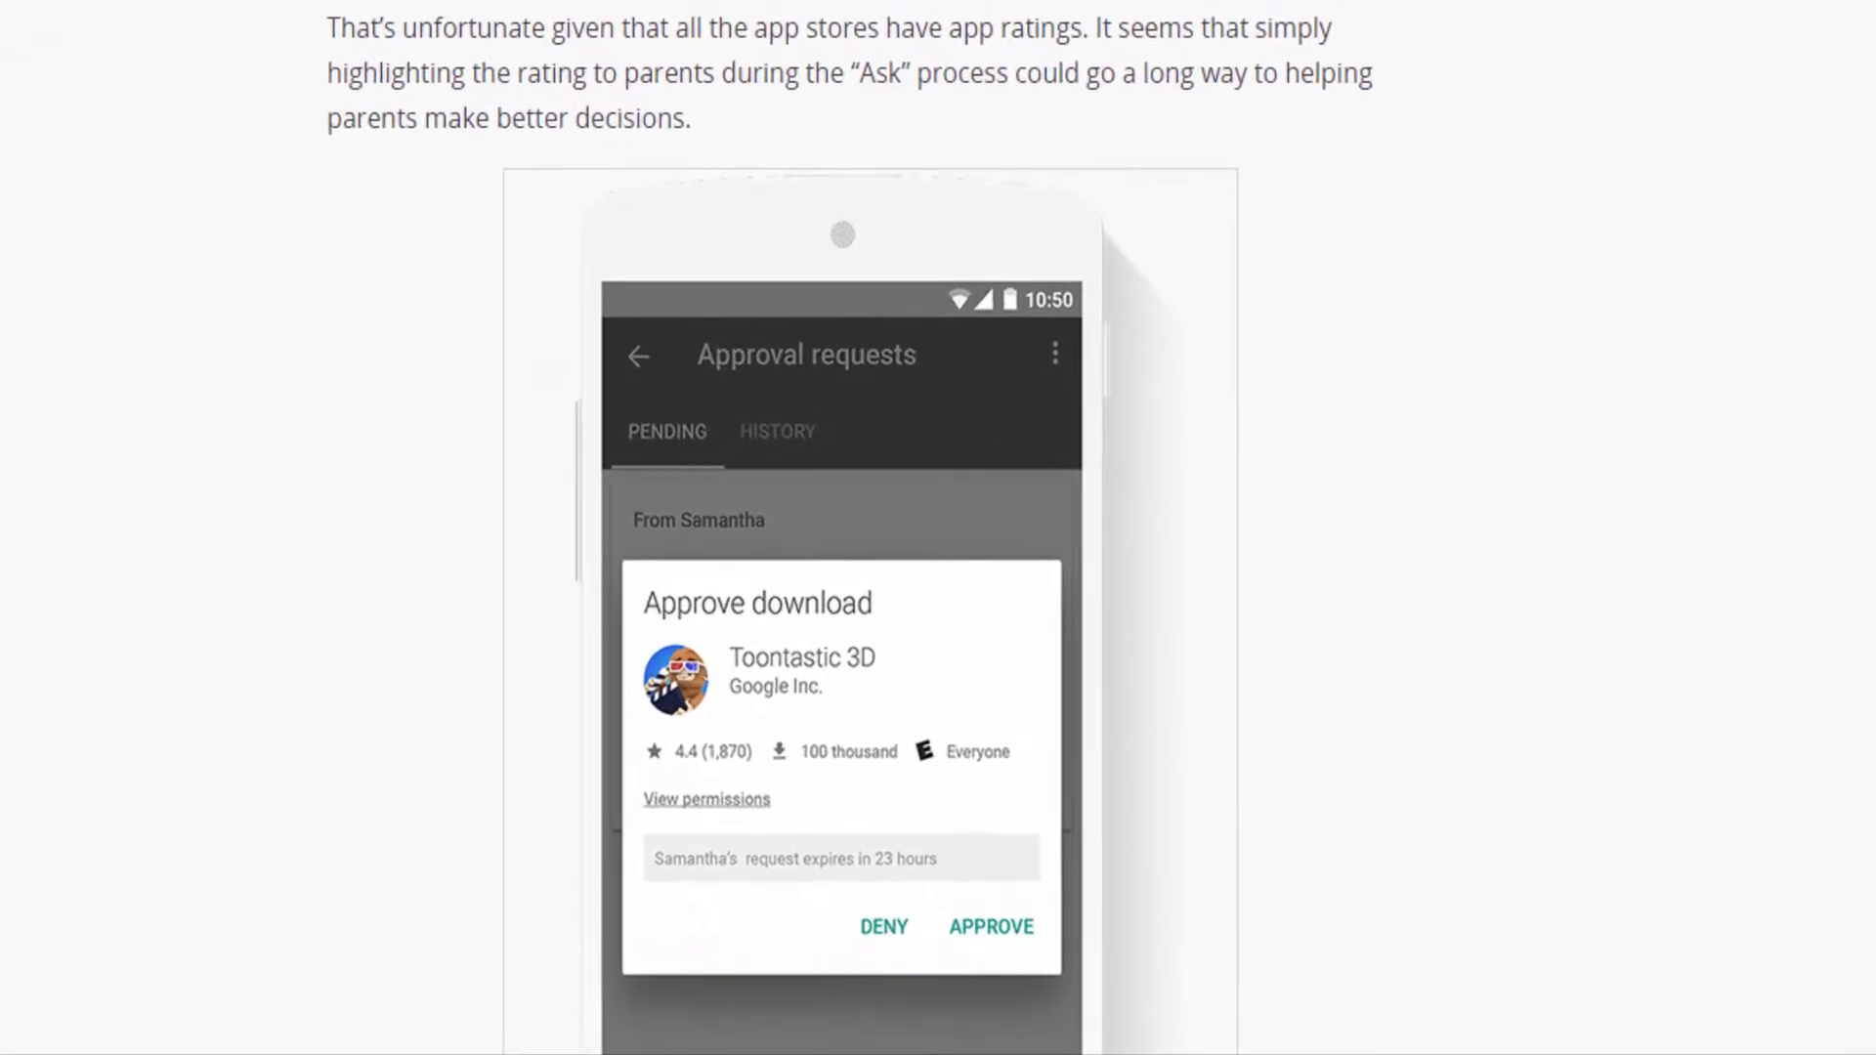
{"action": "scroll", "scroll_direction": "down", "scroll_amount": 3}
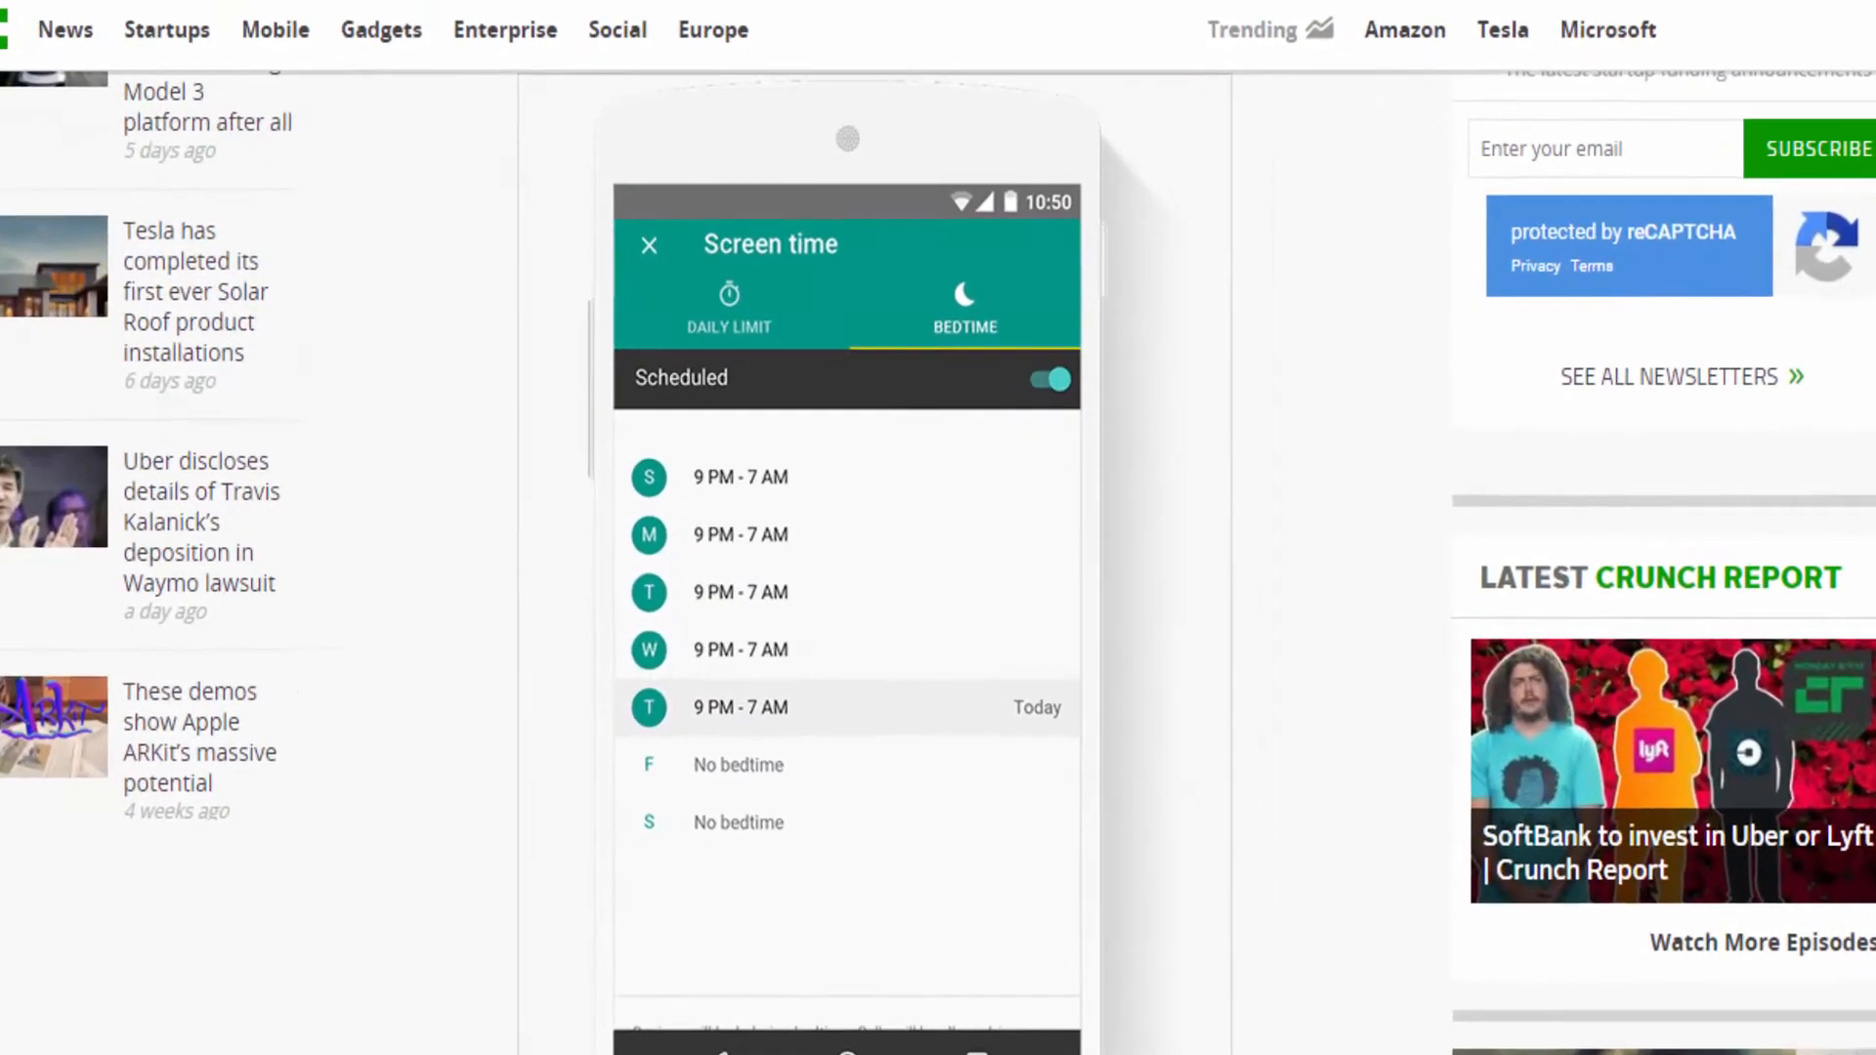
{"action": "scroll", "scroll_direction": "down", "scroll_amount": 3}
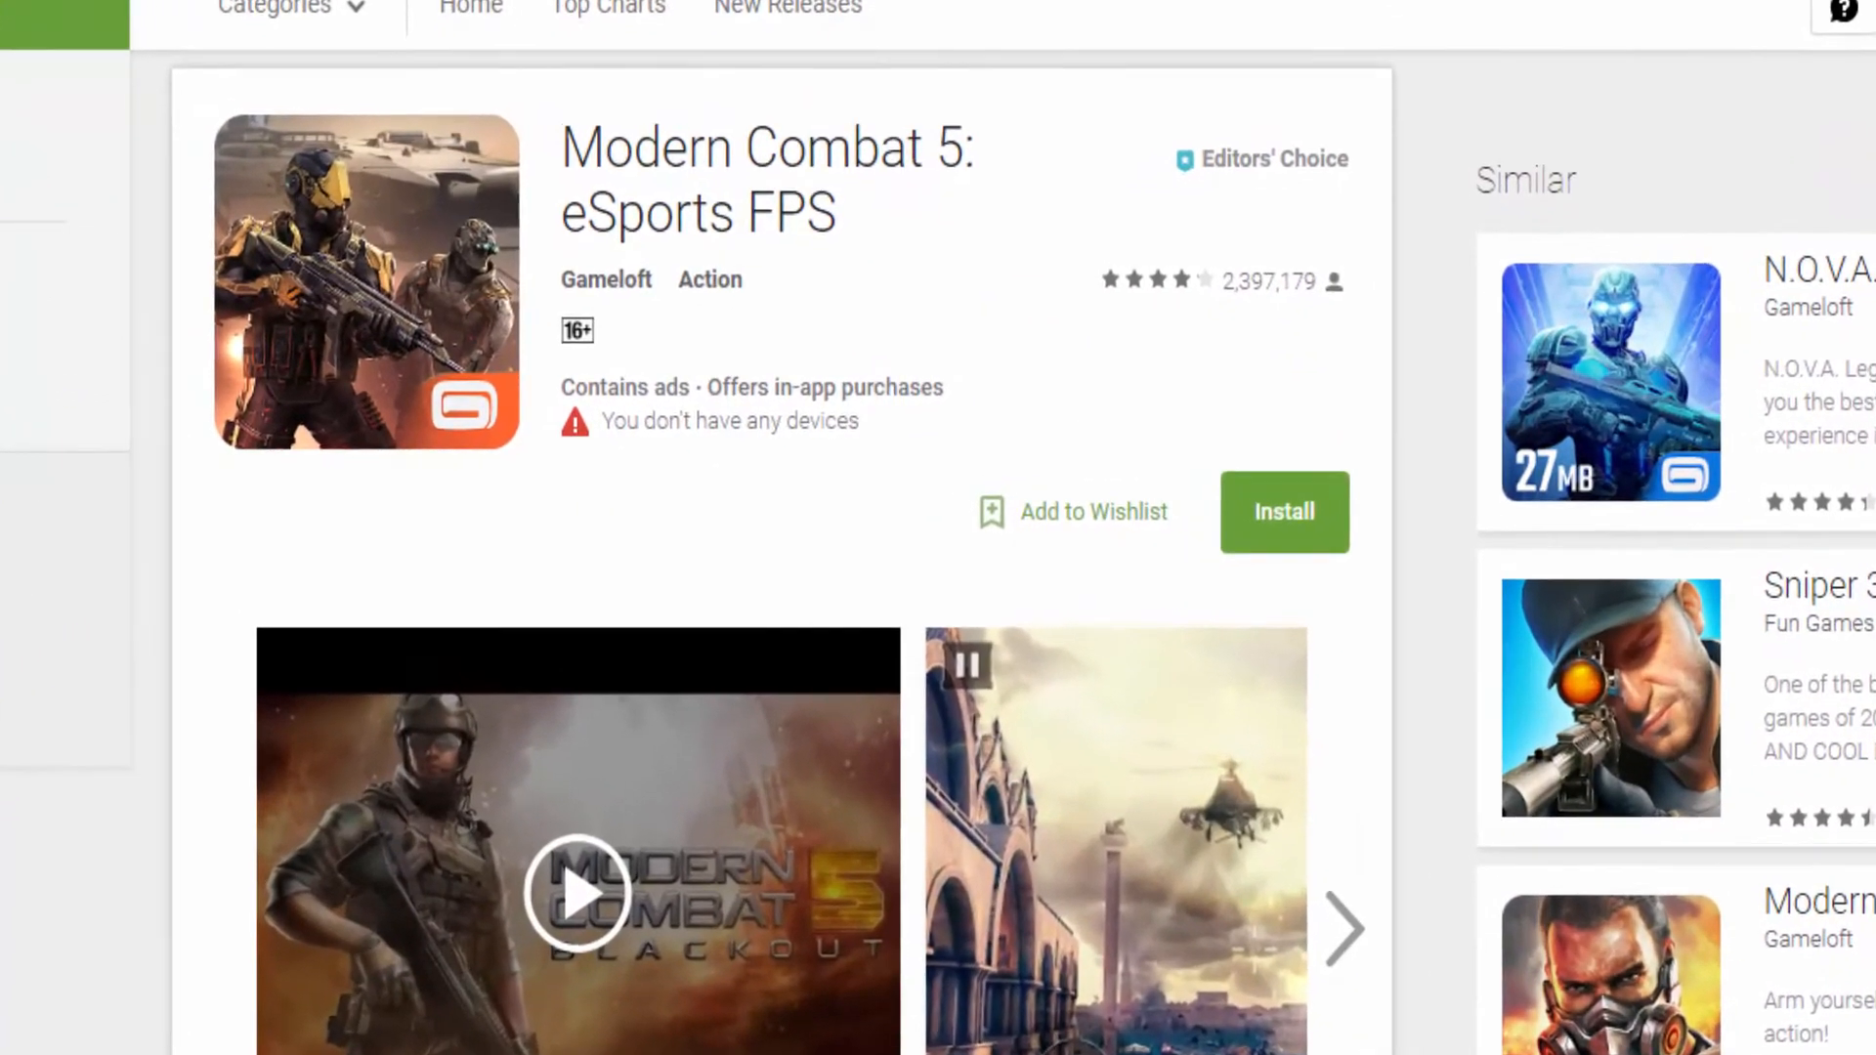
{"action": "scroll", "scroll_direction": "up", "scroll_amount": 3}
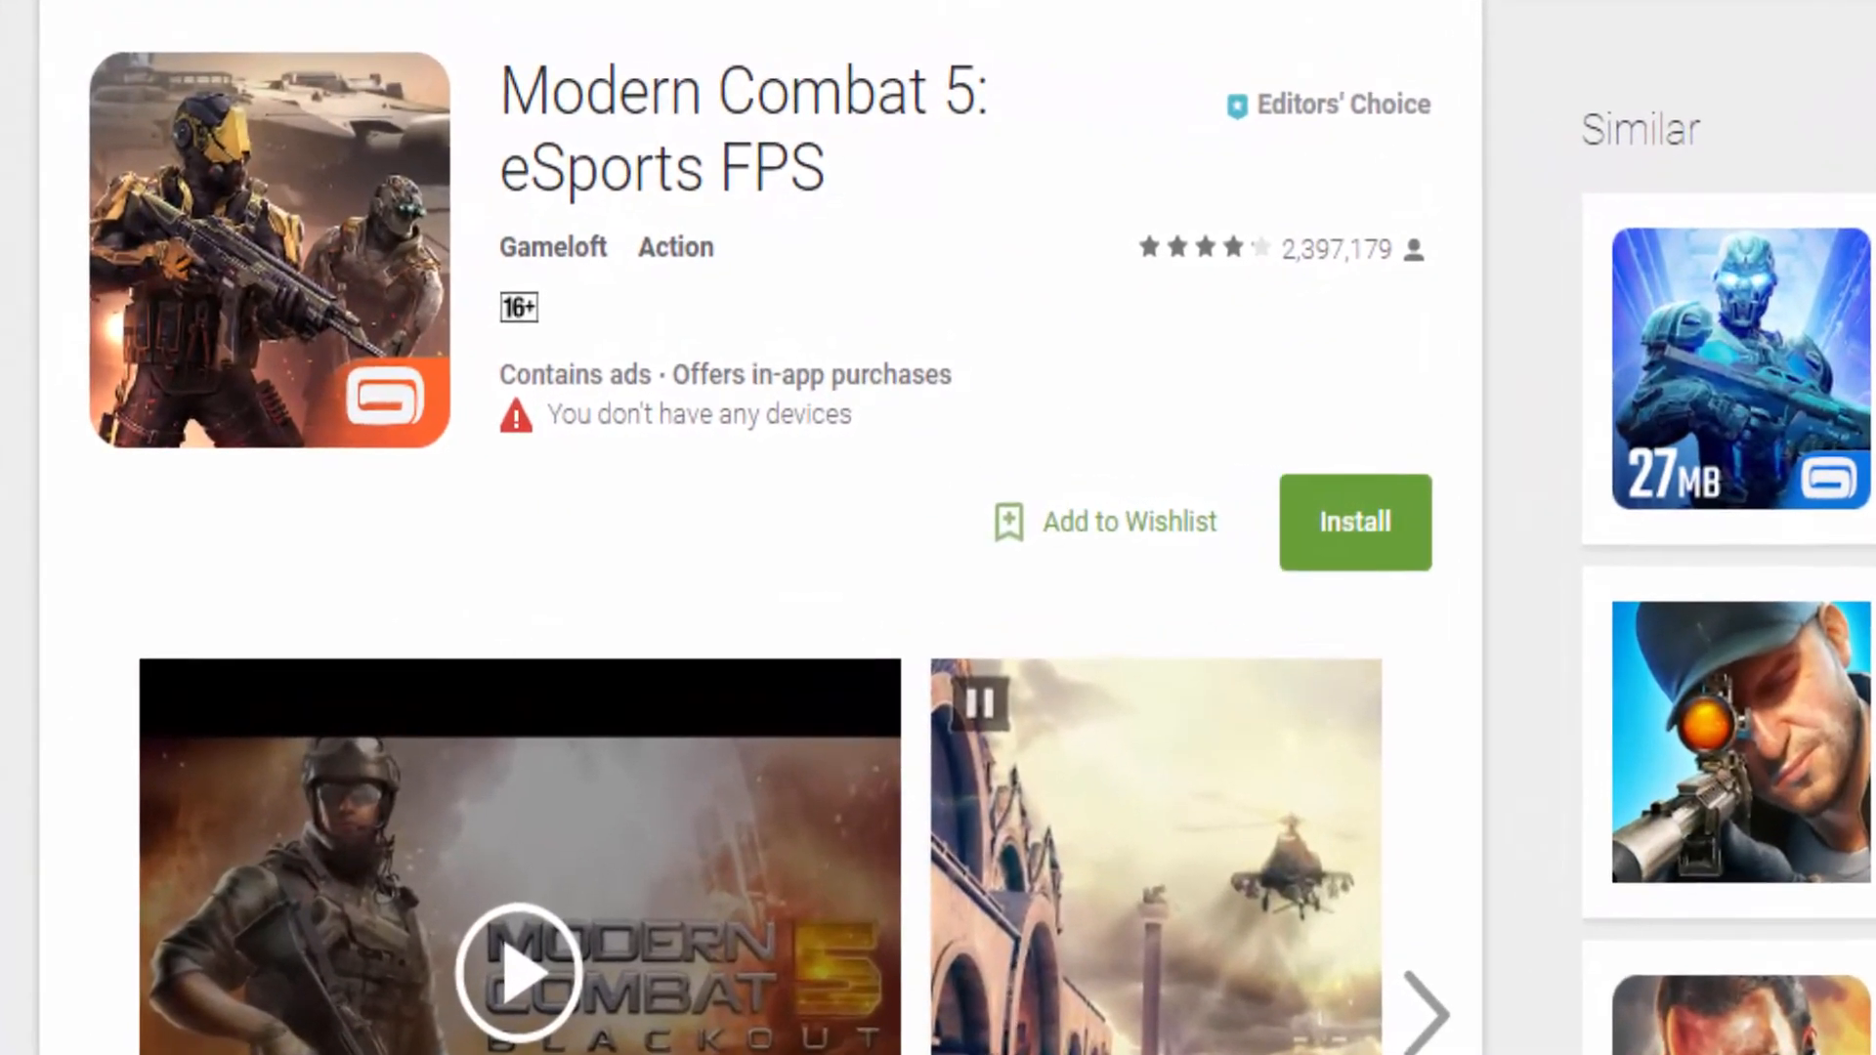